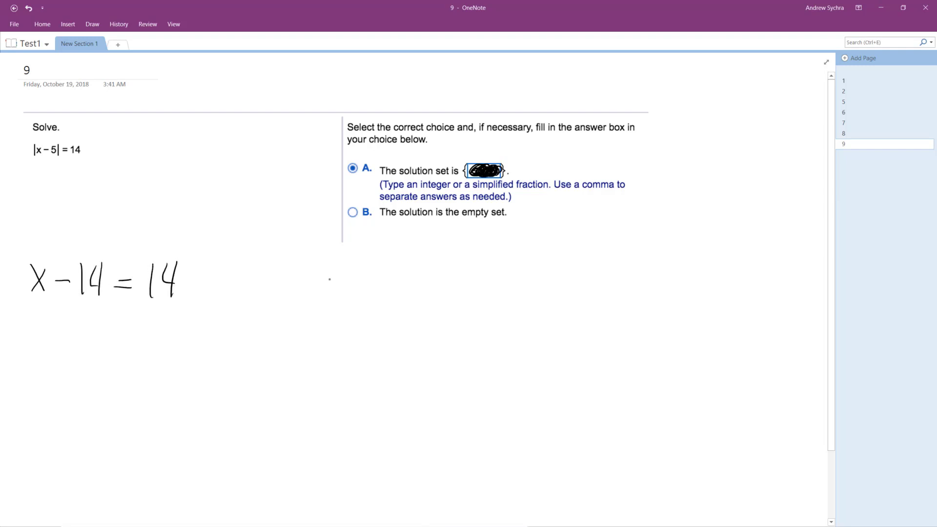
mouse_move(60, 248)
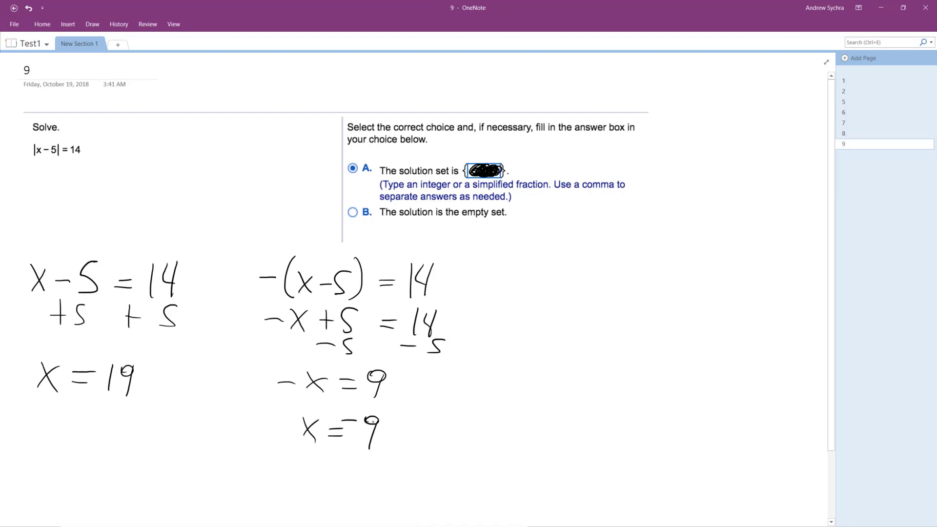
text(-9,19)
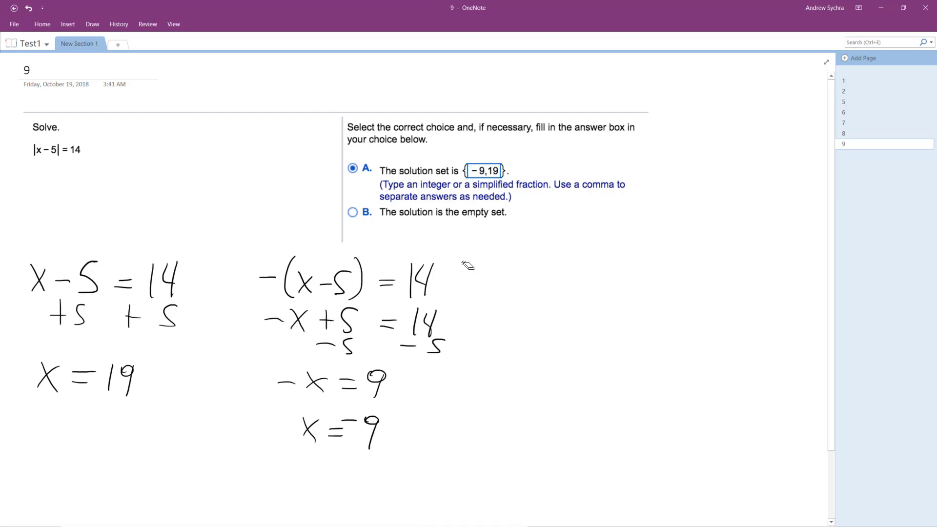
mouse_move(452, 280)
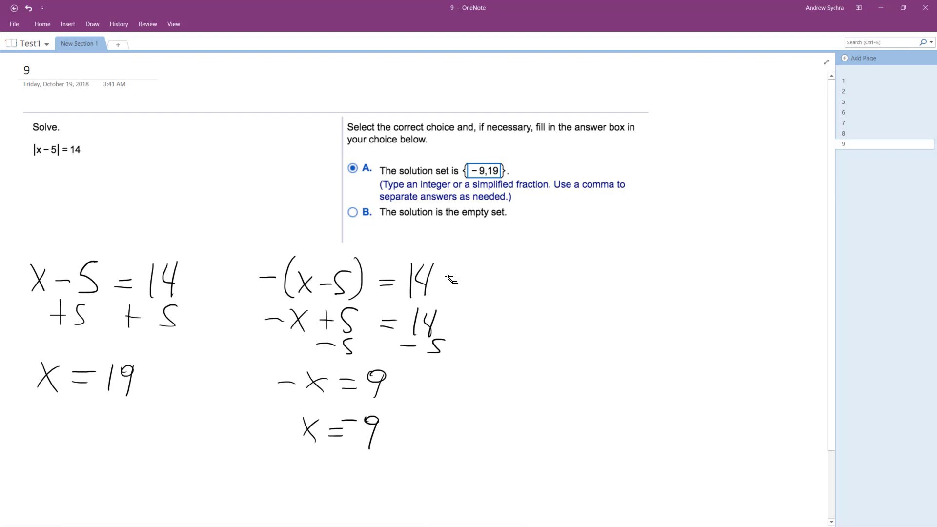